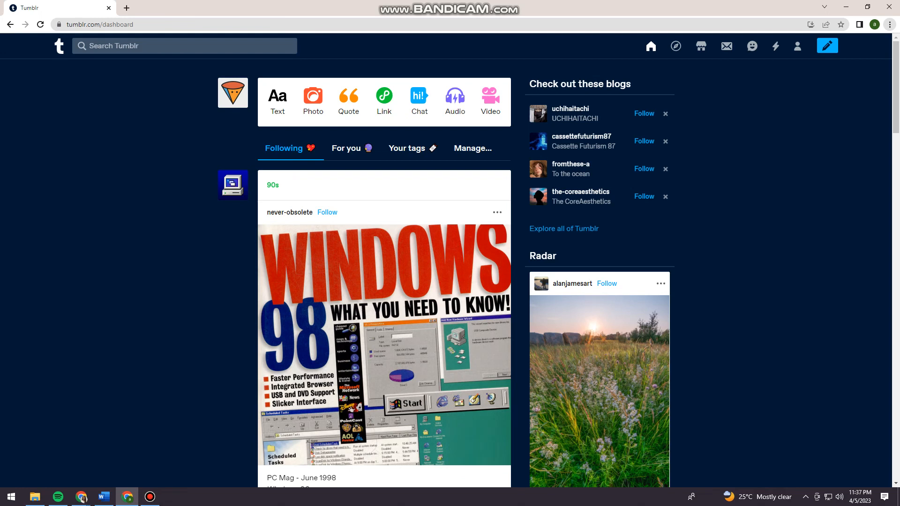
# Step: Open the account dropdown from the person icon in the top bar
pyautogui.click(798, 46)
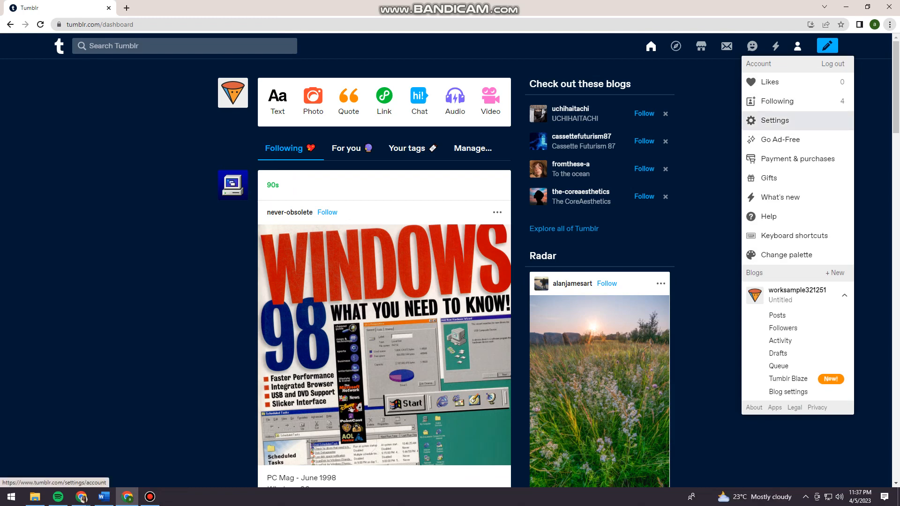
# Step: Go to account Settings, scroll to the bottom and choose Delete account
pyautogui.click(774, 120)
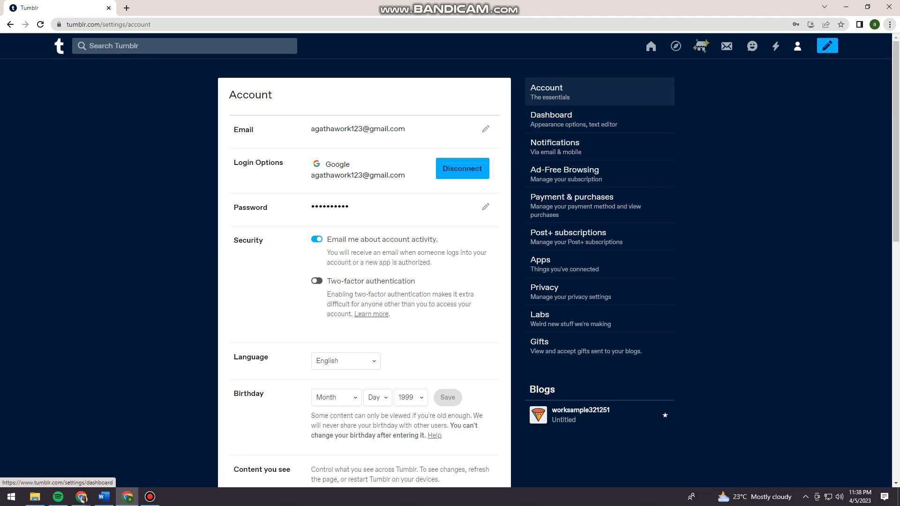
pyautogui.scroll(-3)
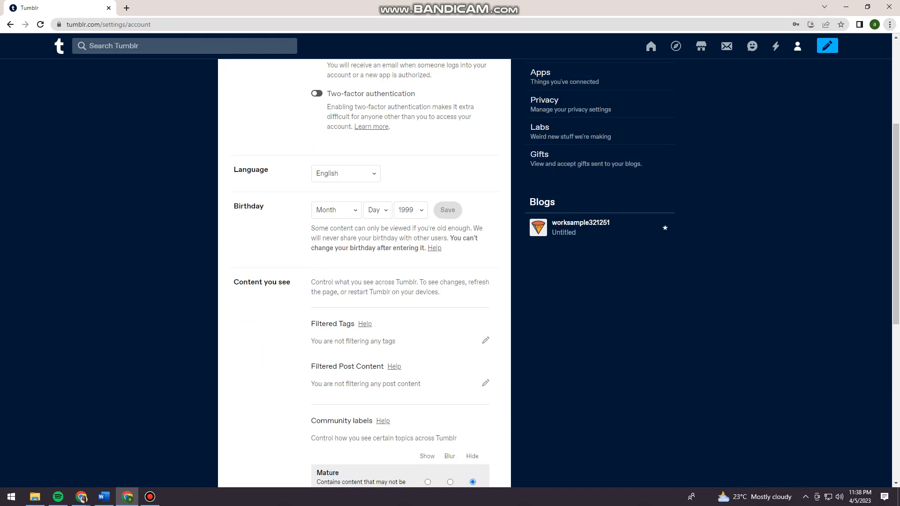
pyautogui.scroll(-3)
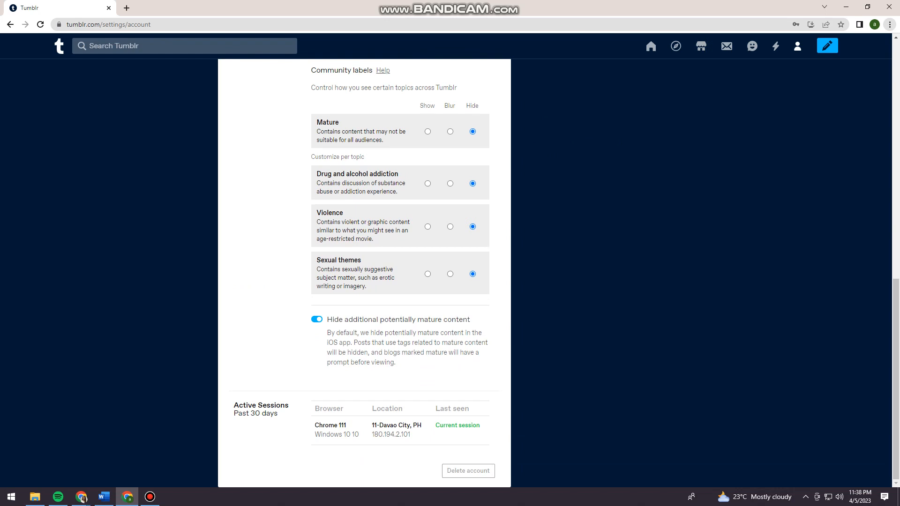
pyautogui.moveTo(468, 471)
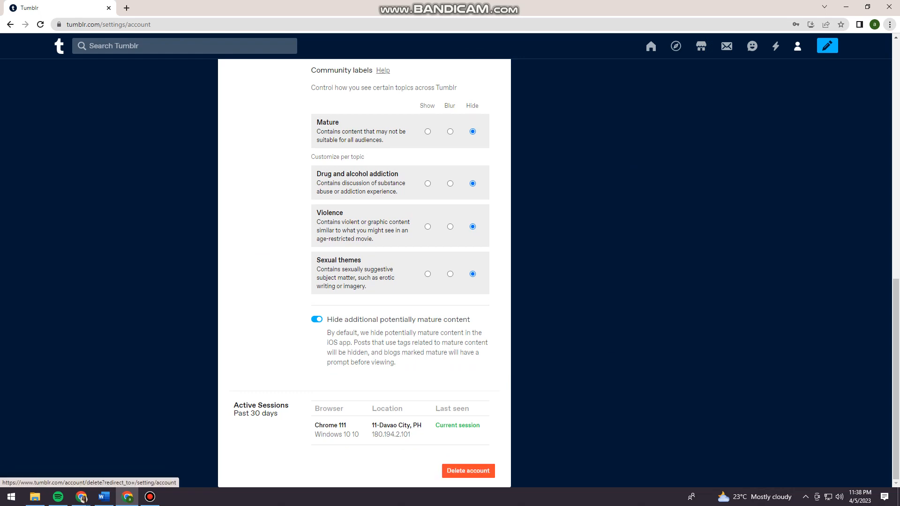
pyautogui.click(467, 470)
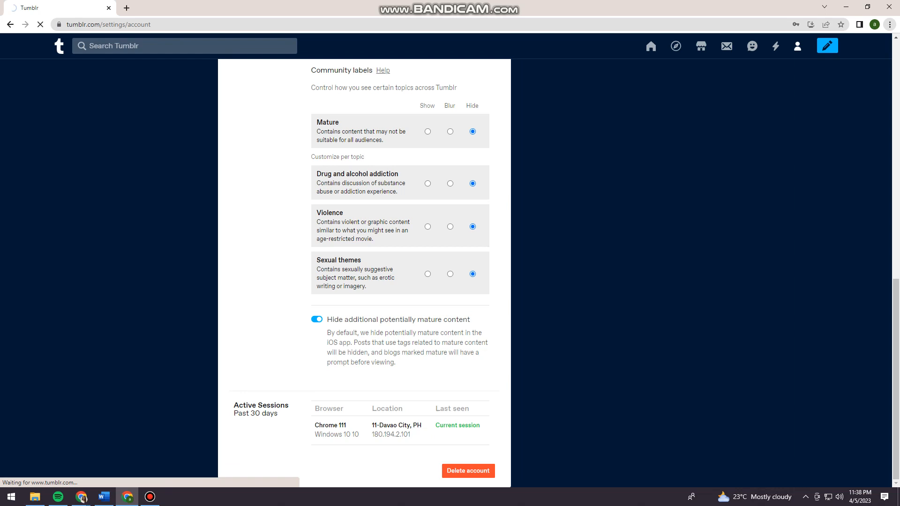
pyautogui.click(467, 471)
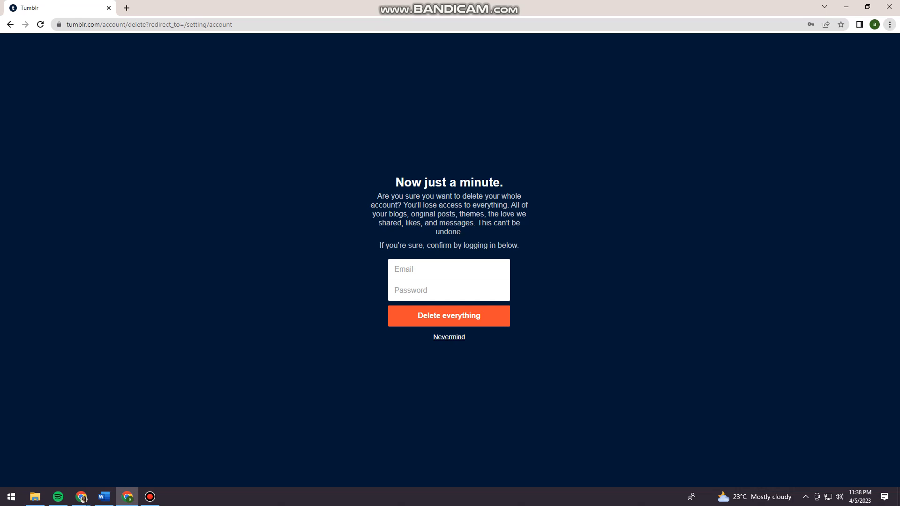
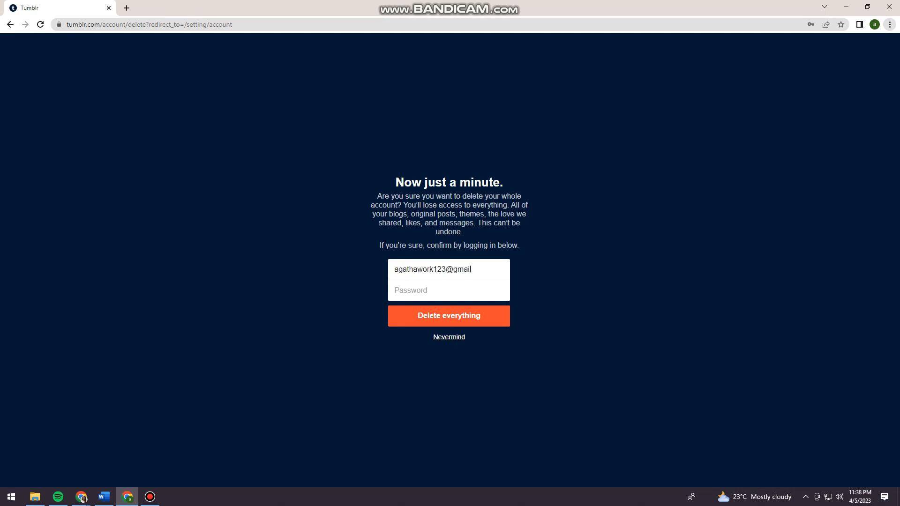
pyautogui.write('••••')
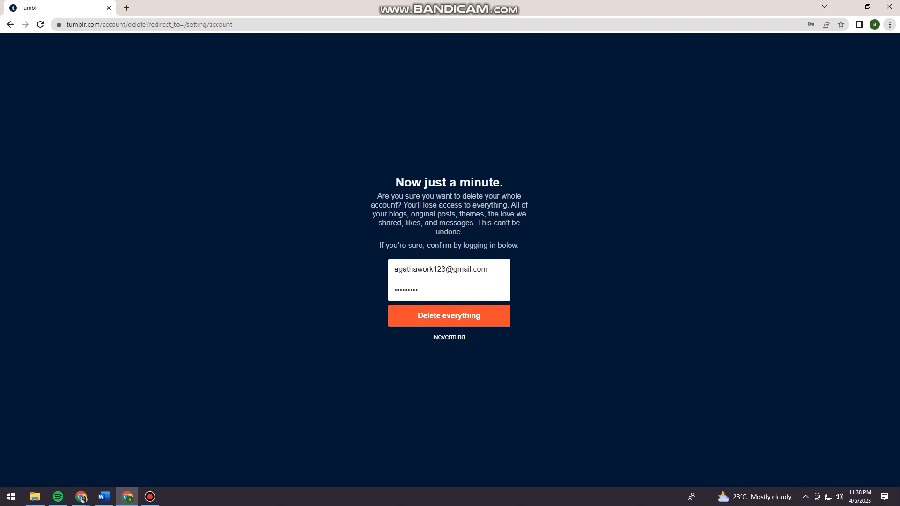
pyautogui.click(448, 315)
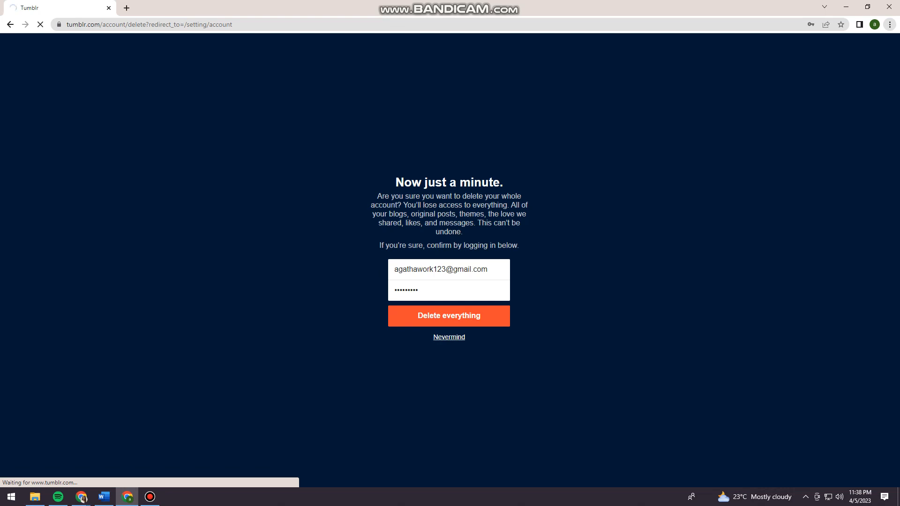
# Step: Complete the deletion until the 'It's gone.' page with Sign up again appears
pyautogui.click(448, 315)
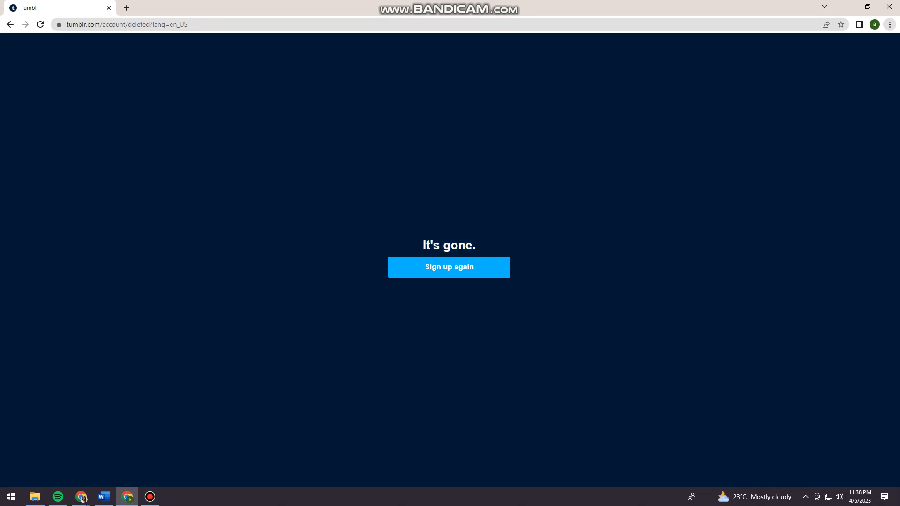
pyautogui.click(149, 496)
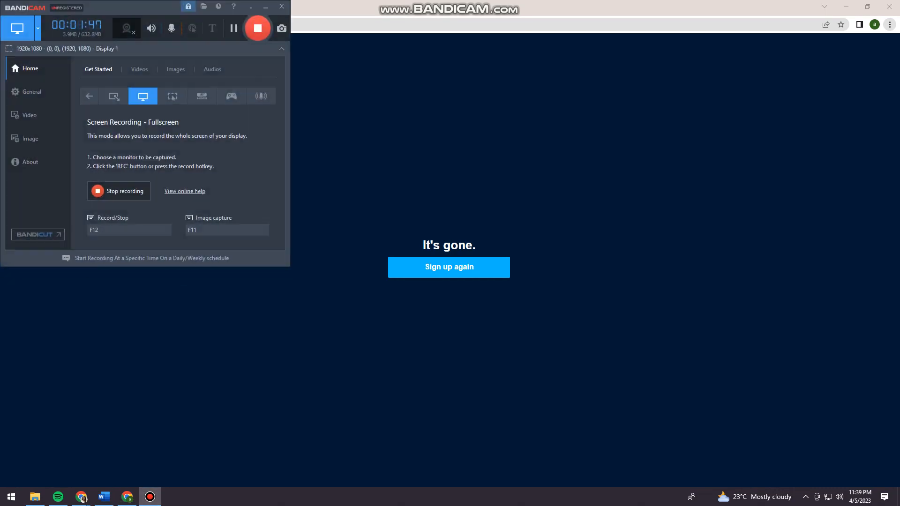